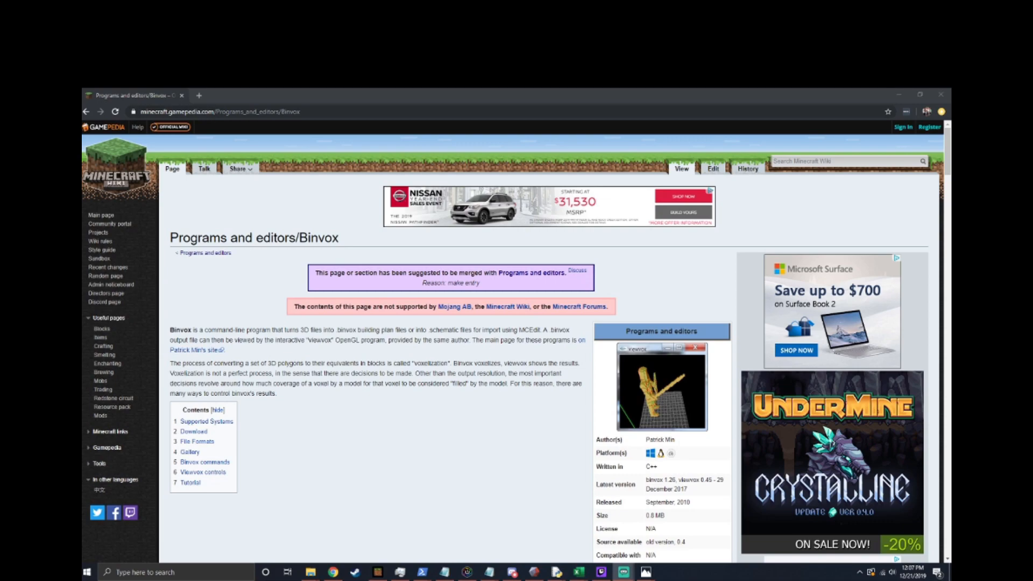
Dismiss the sharing options and orbit the Farnsworth bust preview to inspect it from two sides
left_click(237, 169)
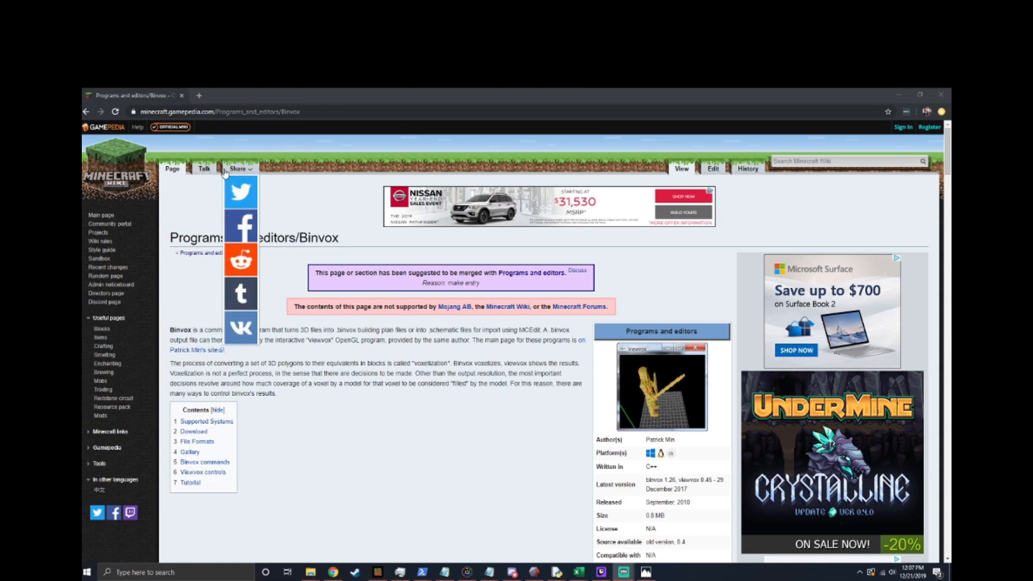
left_click(238, 169)
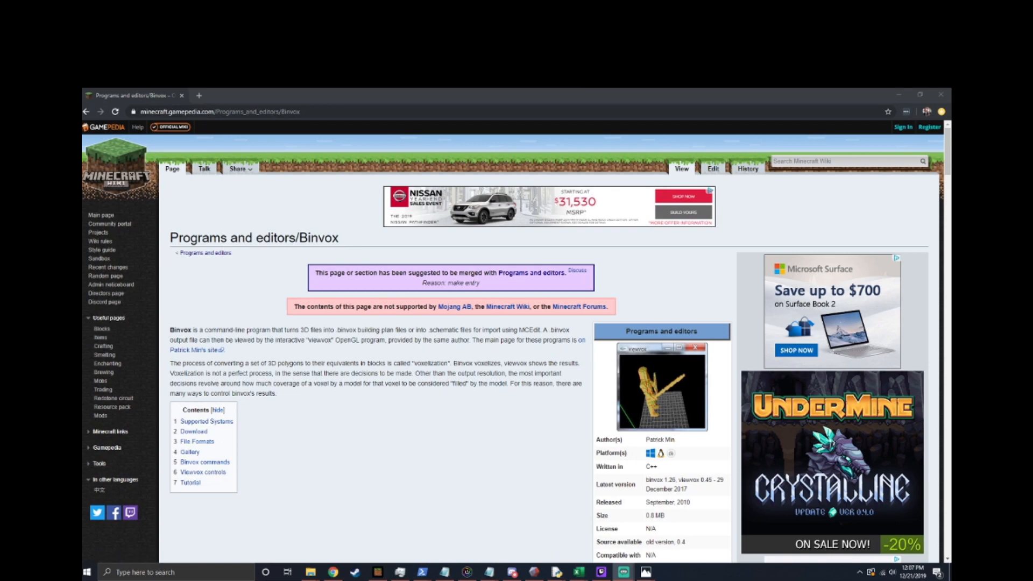
mouse_move(391, 205)
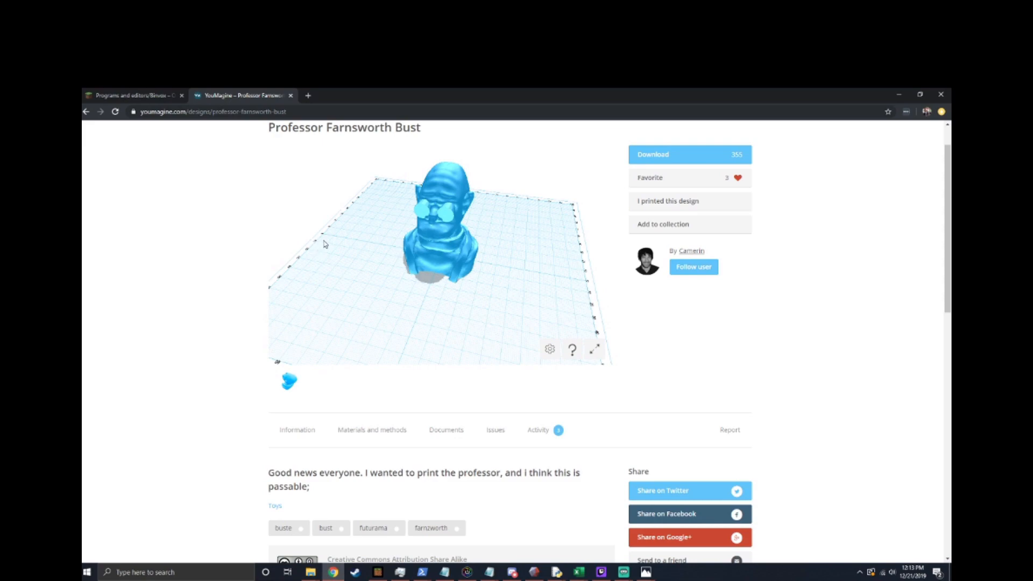
left_click_drag(323, 244, 432, 261)
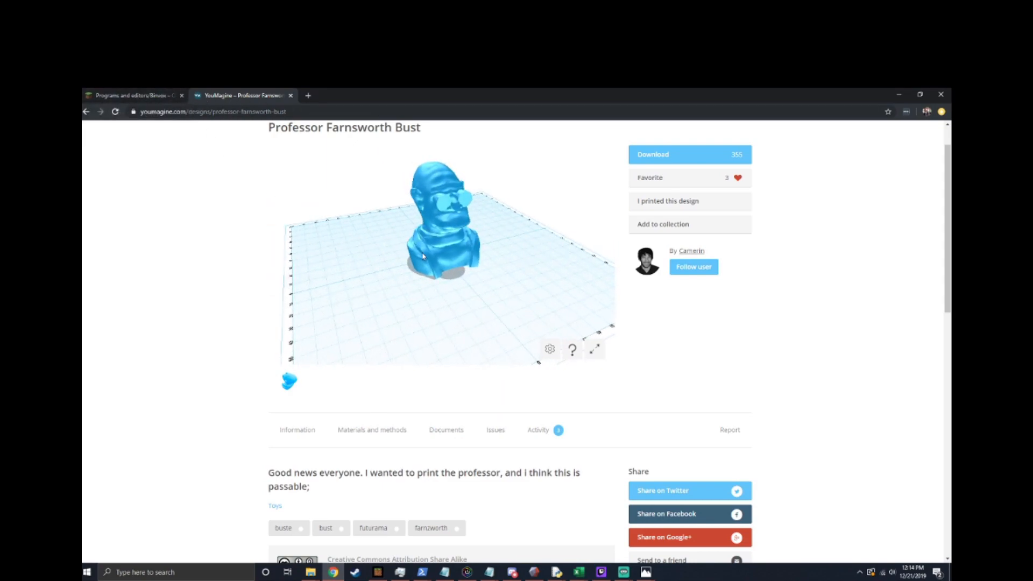
left_click_drag(441, 258, 422, 283)
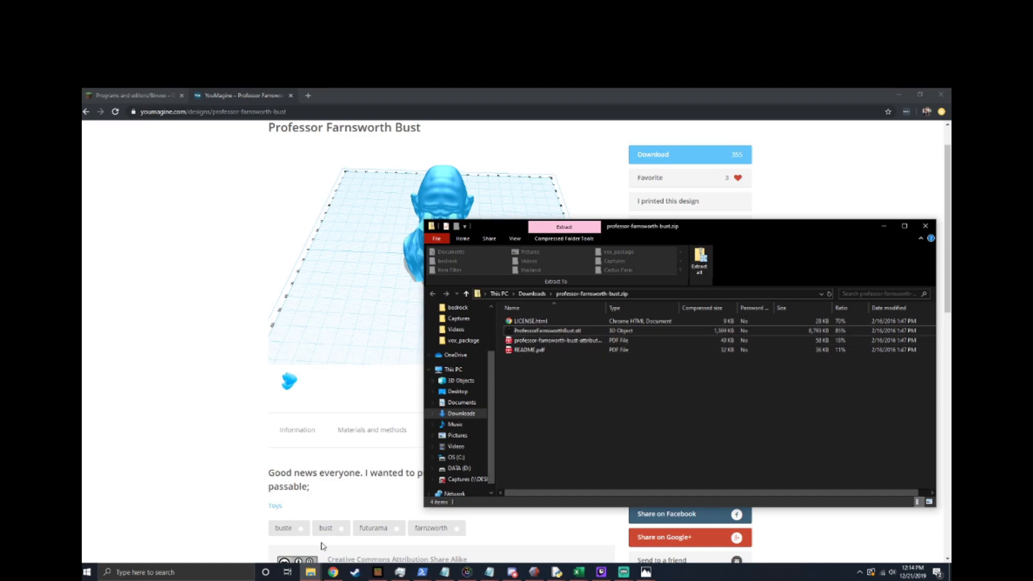
mouse_move(491, 413)
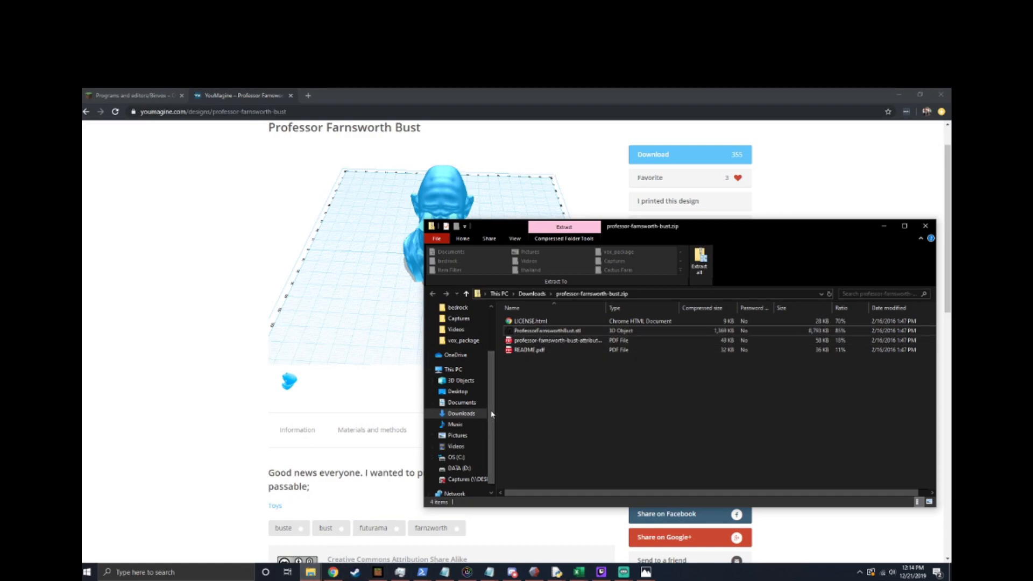
mouse_move(309, 571)
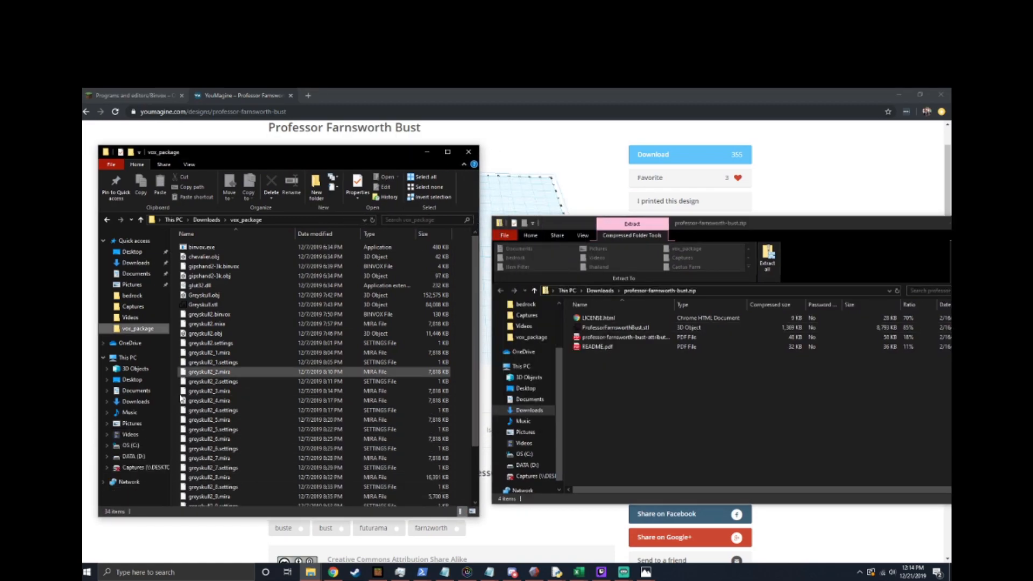
Copy ProfessorFarnsworthBust.stl from the zip archive into the vox_package folder
left_click(620, 328)
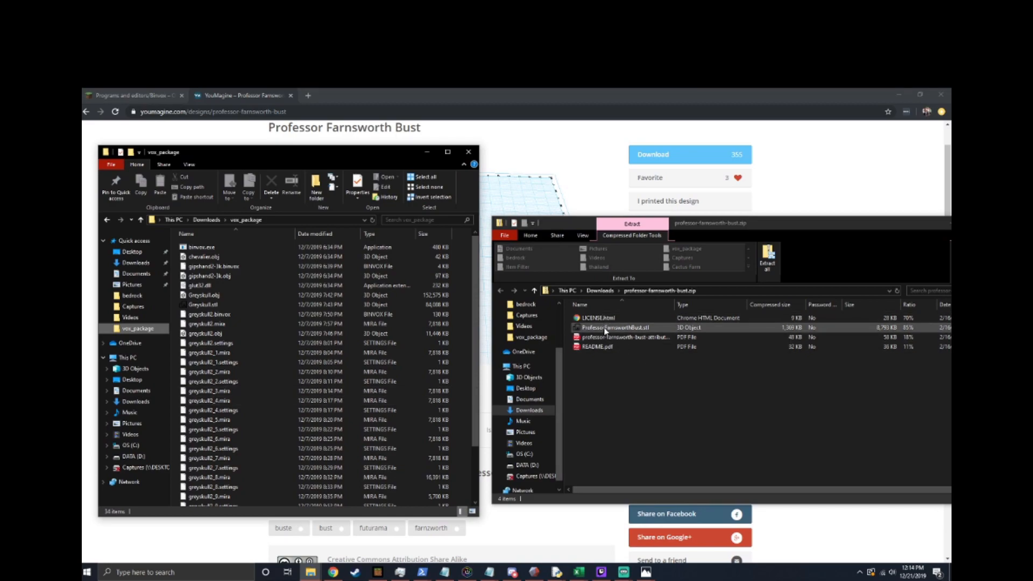
left_click_drag(620, 327, 435, 349)
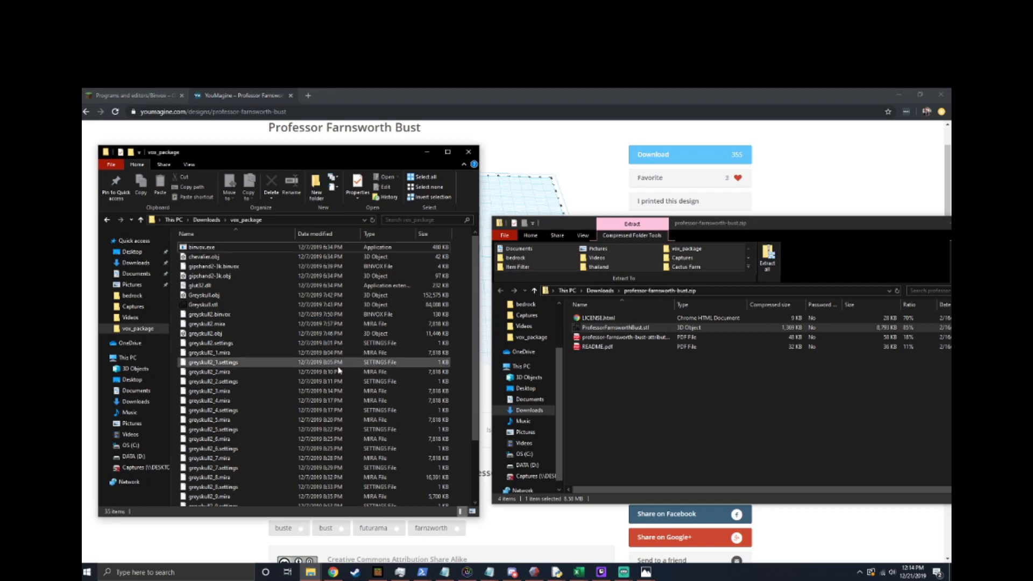
scroll("down", 3)
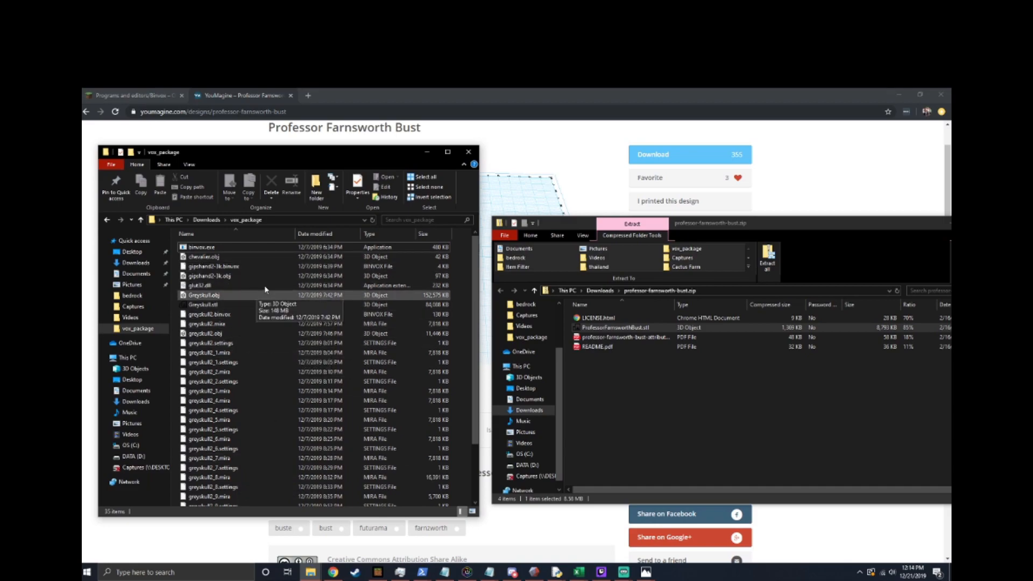
scroll("down", 3)
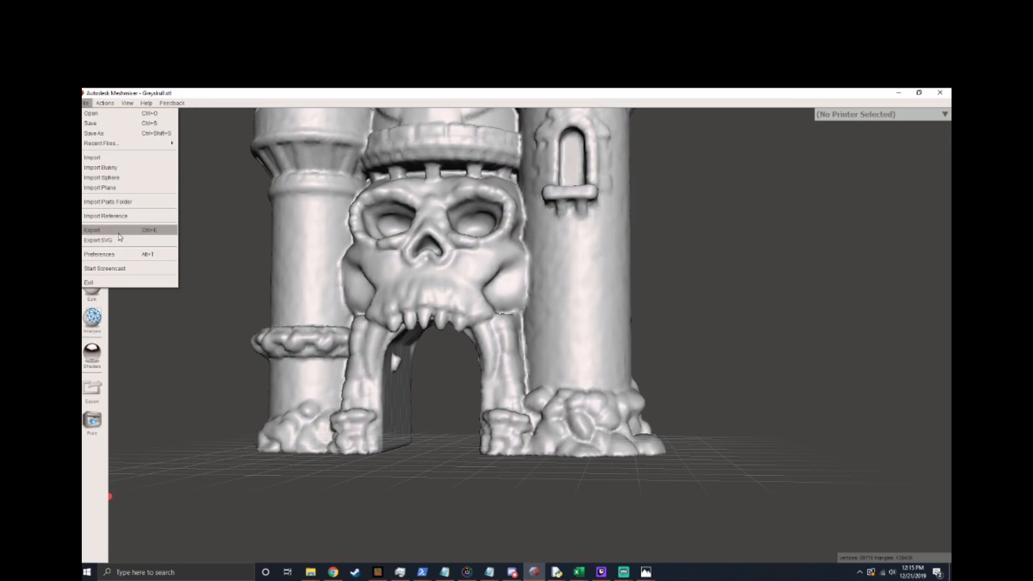
mouse_move(109, 159)
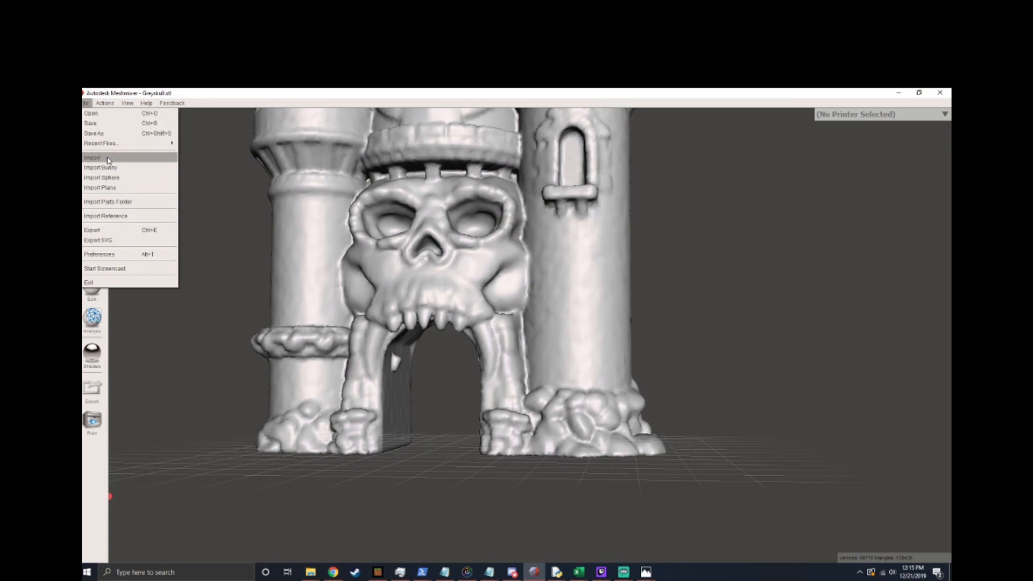
Import ProfessorFarnsworthBust.stl from vox_package, replacing the current Greyskull mesh
left_click(92, 157)
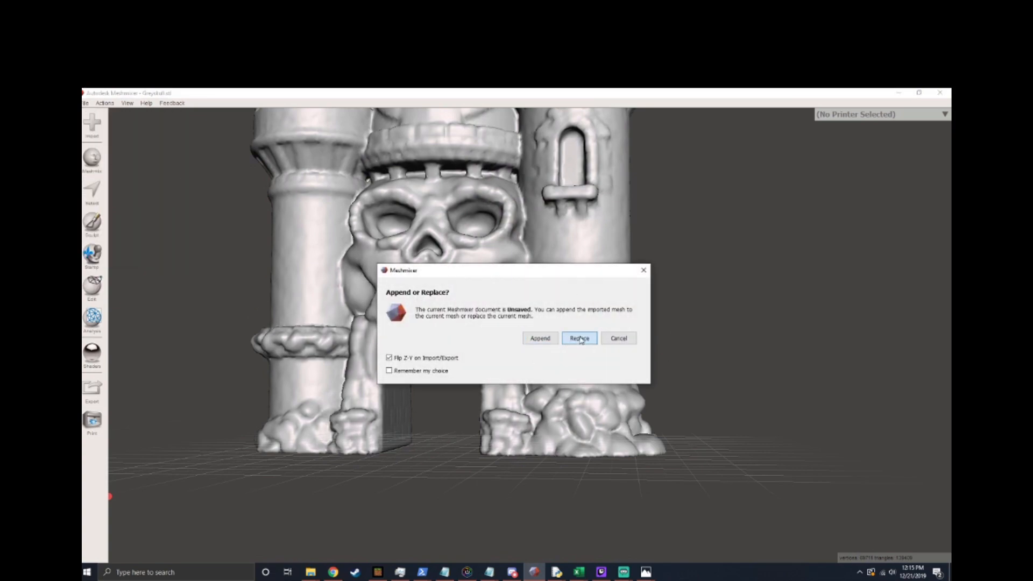
left_click(579, 338)
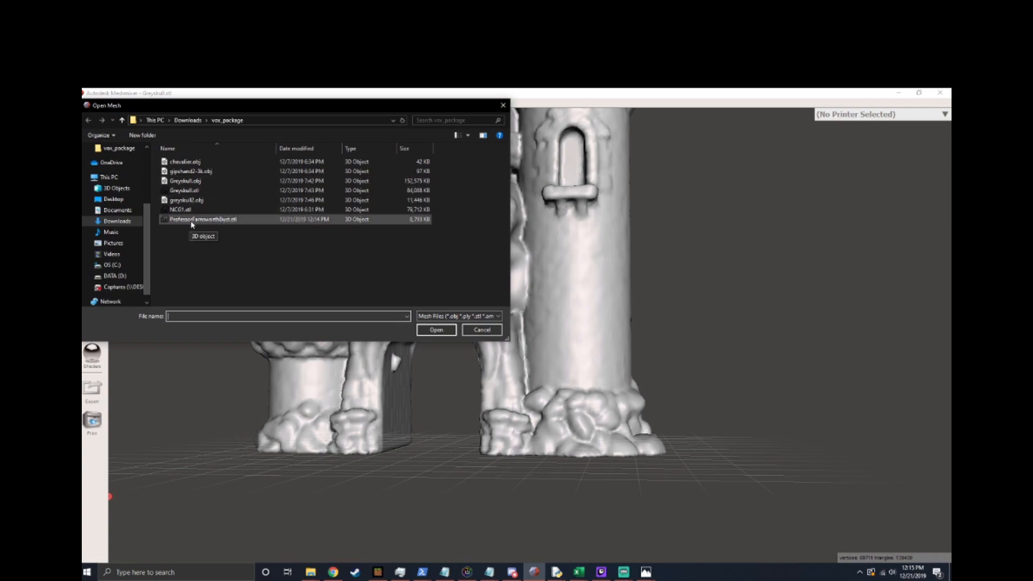
left_click(436, 331)
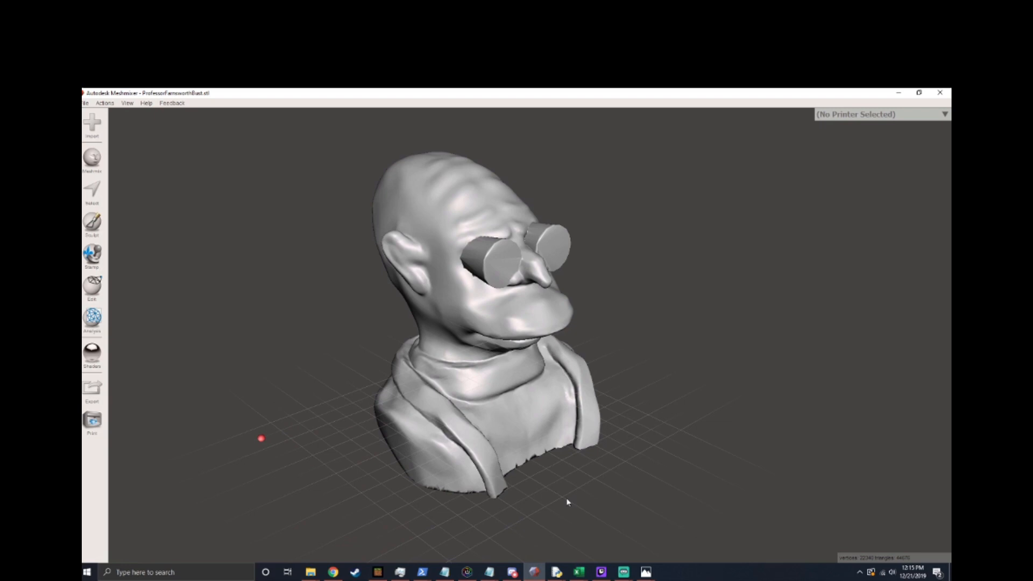
Open the Sculpt tool, browse the sculpting brushes list and orbit the bust head-on
left_click(93, 256)
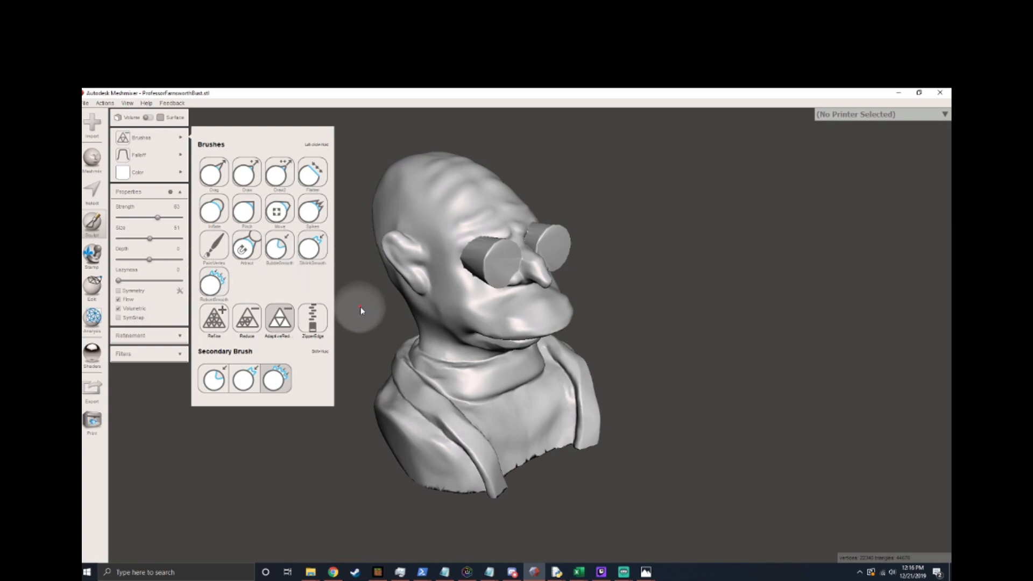
mouse_move(372, 294)
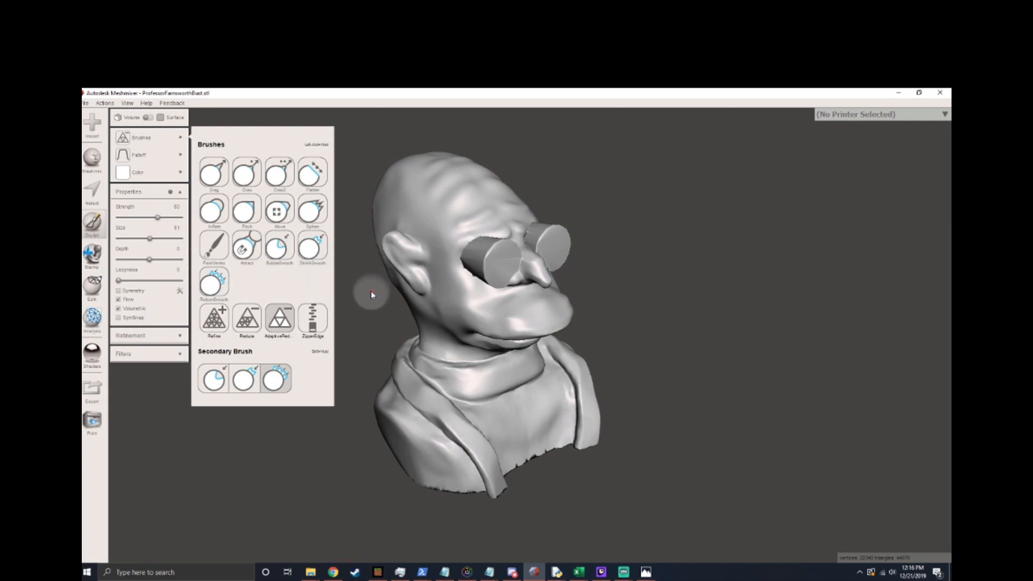
left_click_drag(373, 294, 438, 276)
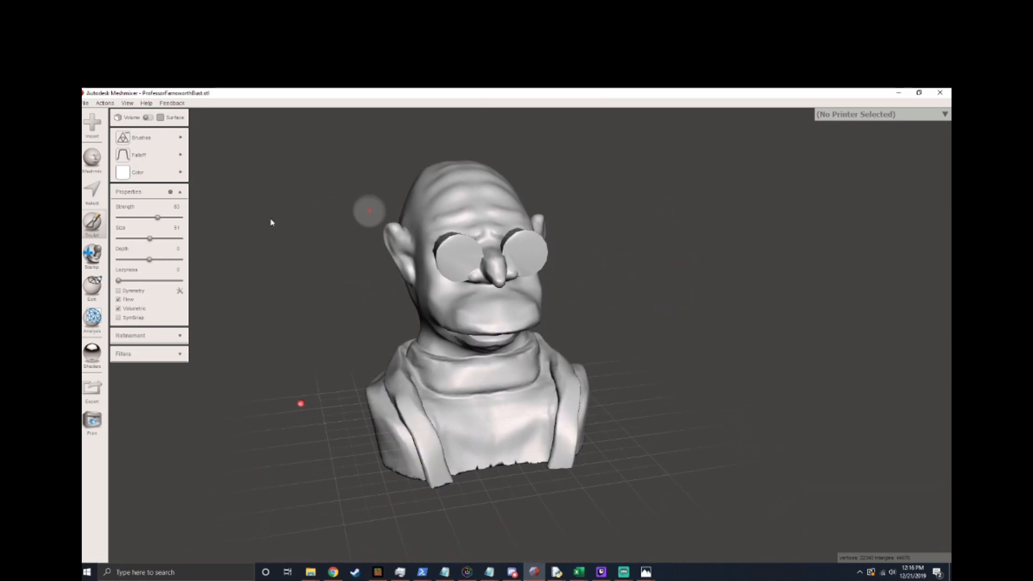
left_click(142, 137)
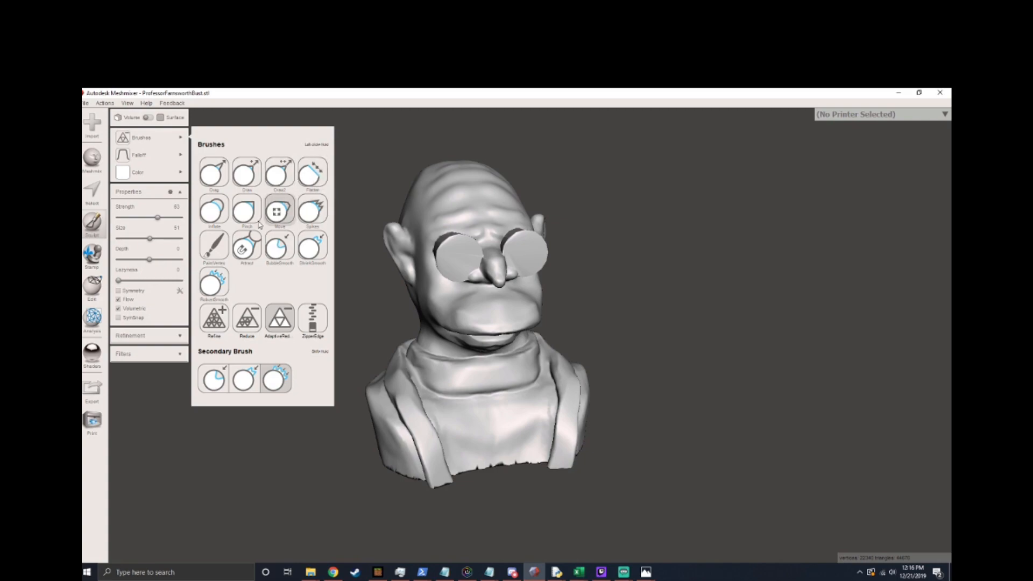
left_click(278, 320)
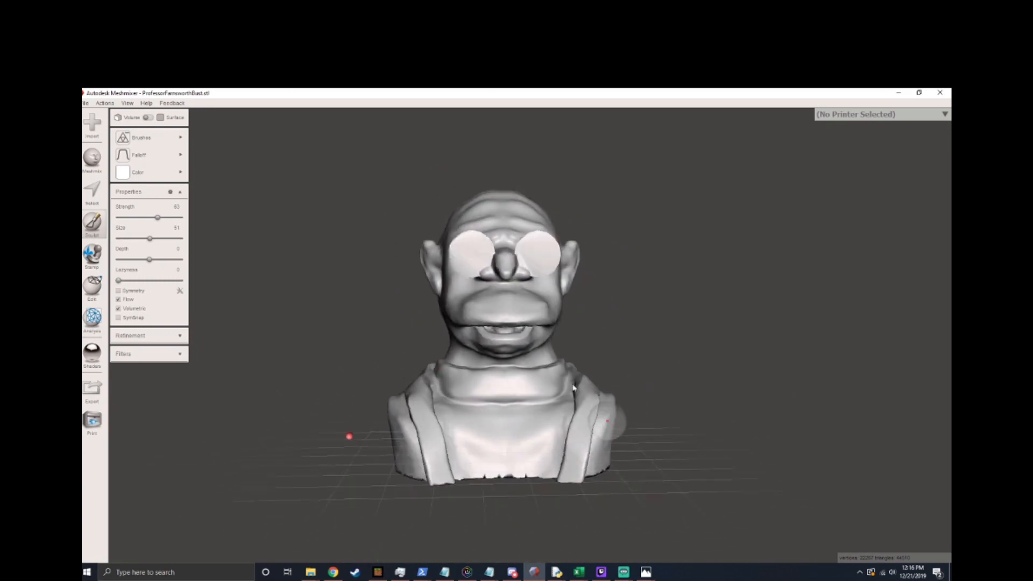
left_click_drag(573, 388, 573, 329)
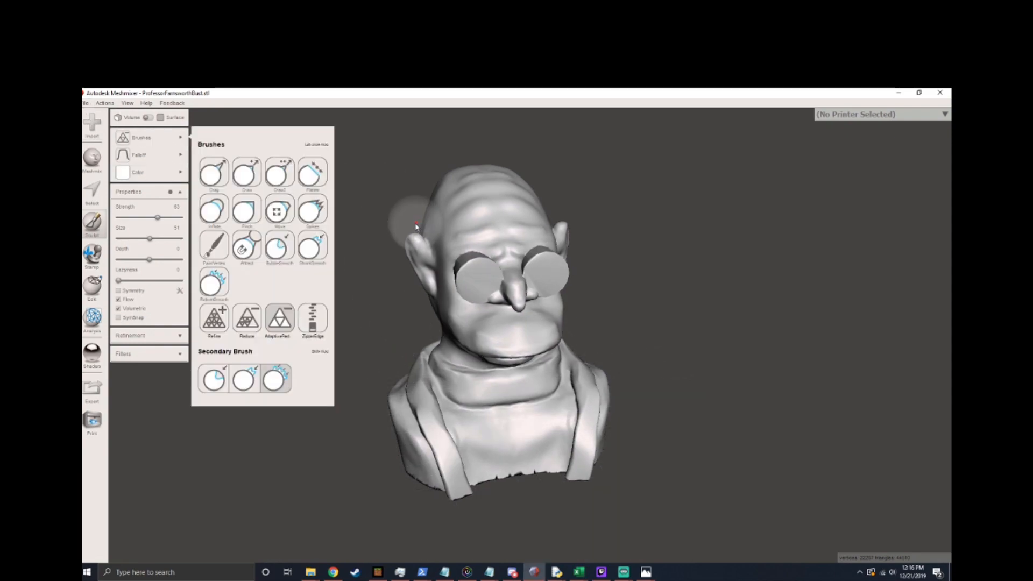
left_click(85, 103)
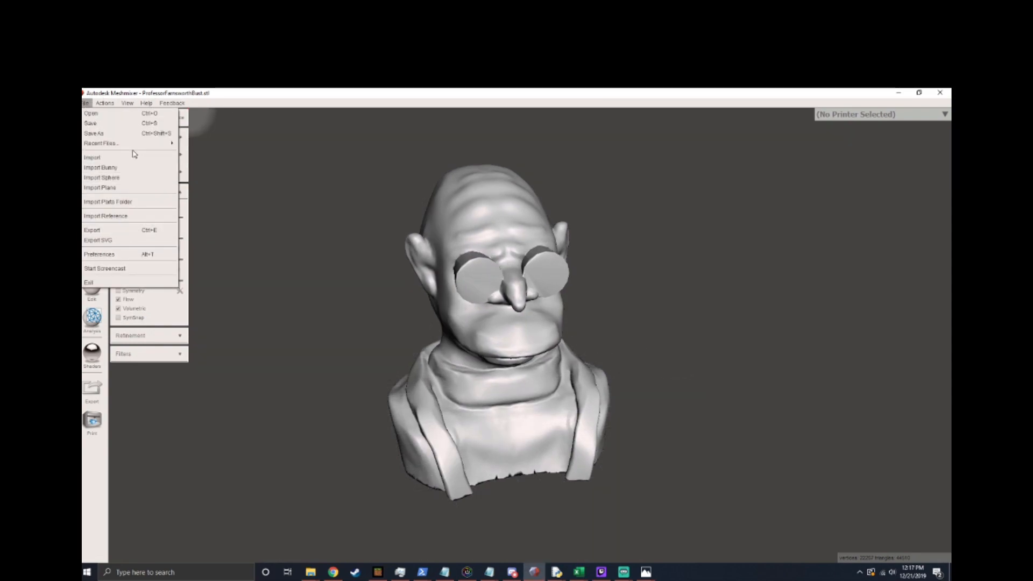
Export the bust as an OBJ mesh named 'f' into the vox_package folder
left_click(92, 229)
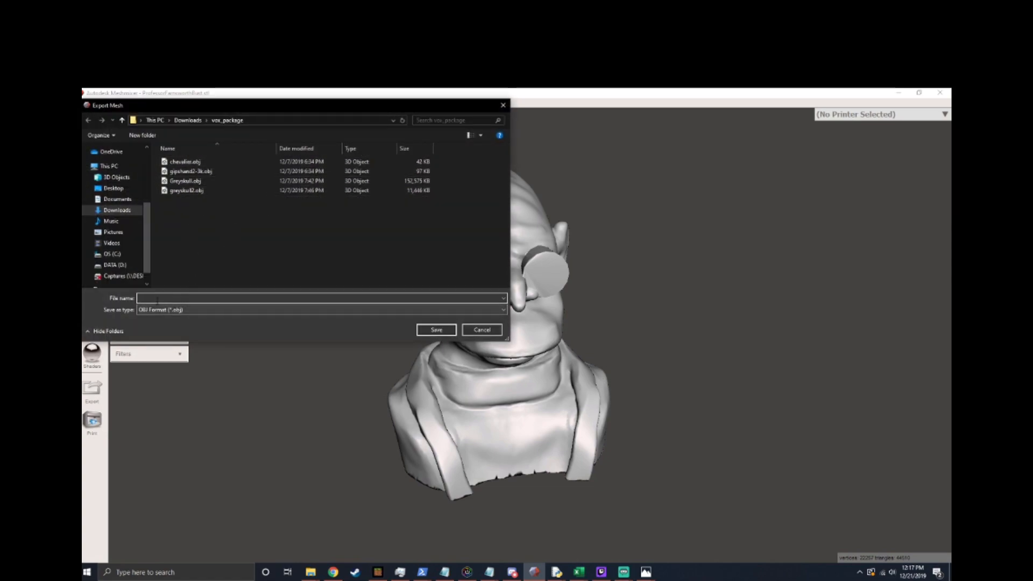
type("f")
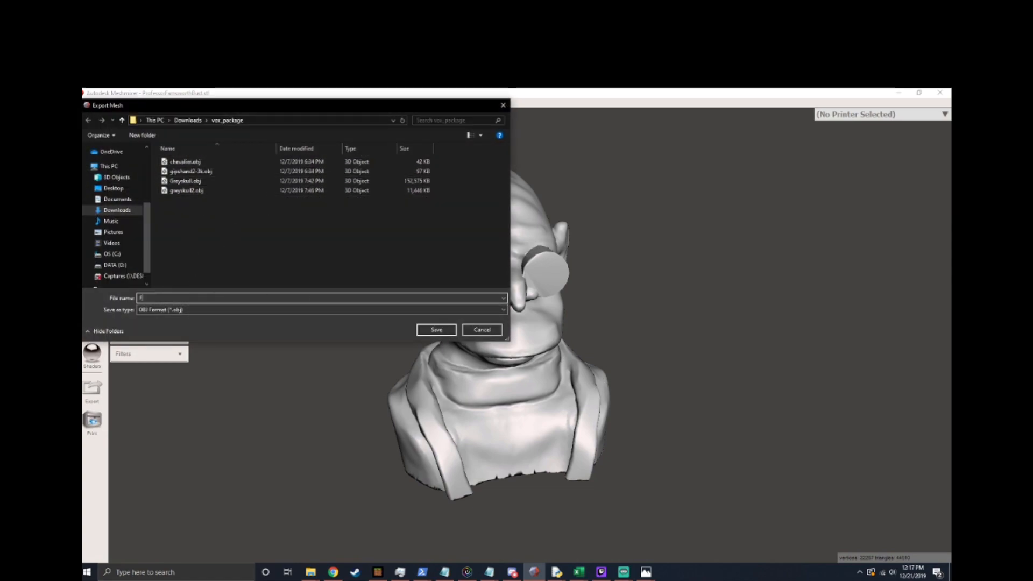
left_click(436, 330)
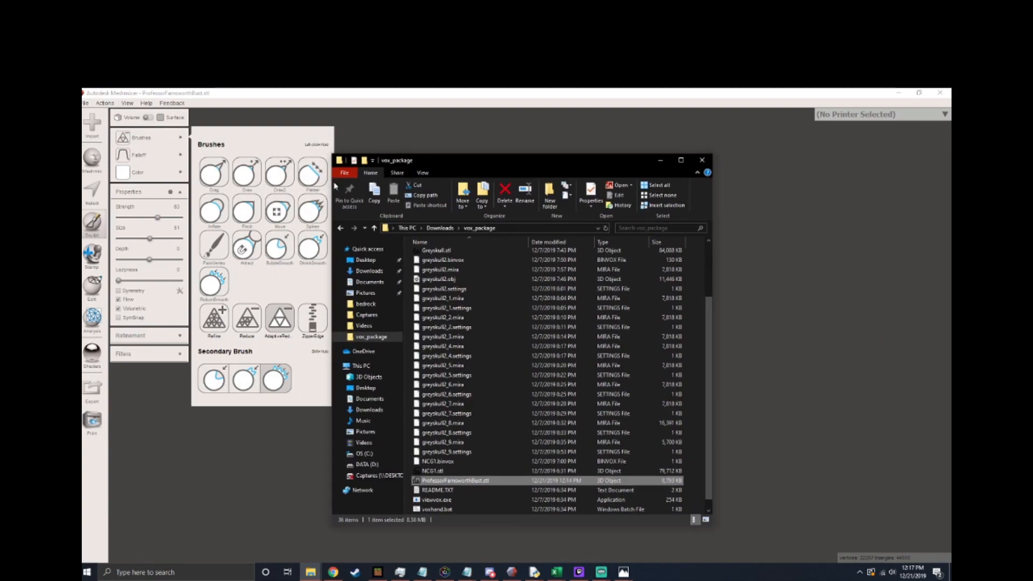
Start Windows PowerShell in vox_package and begin a .\binvox.exe command
left_click(345, 172)
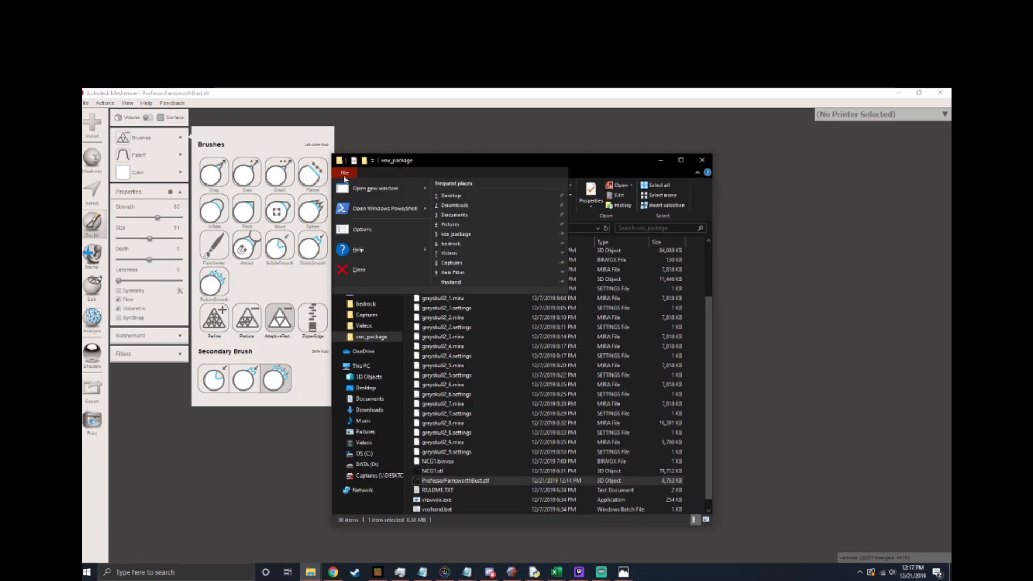
mouse_move(382, 208)
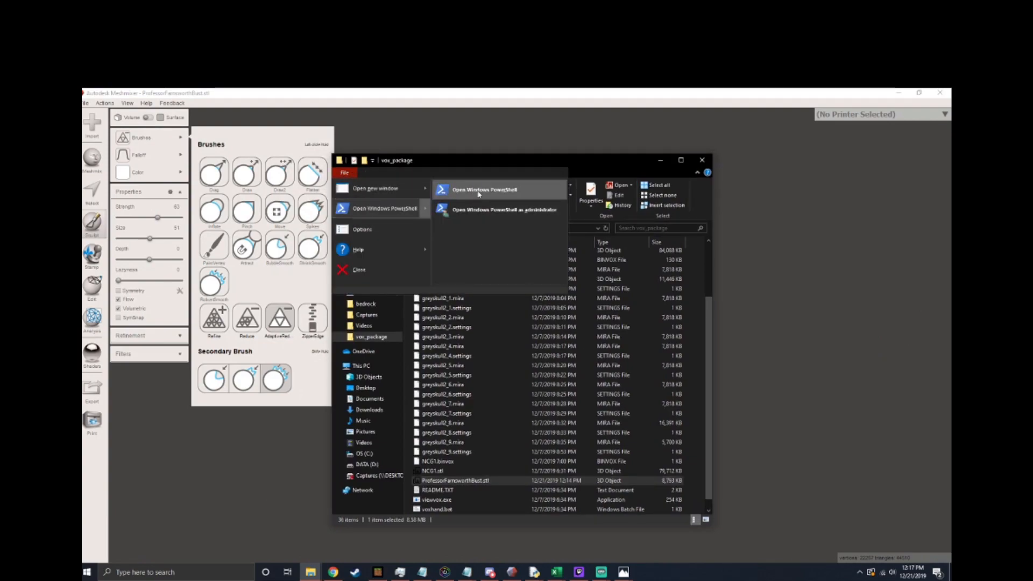
left_click(482, 190)
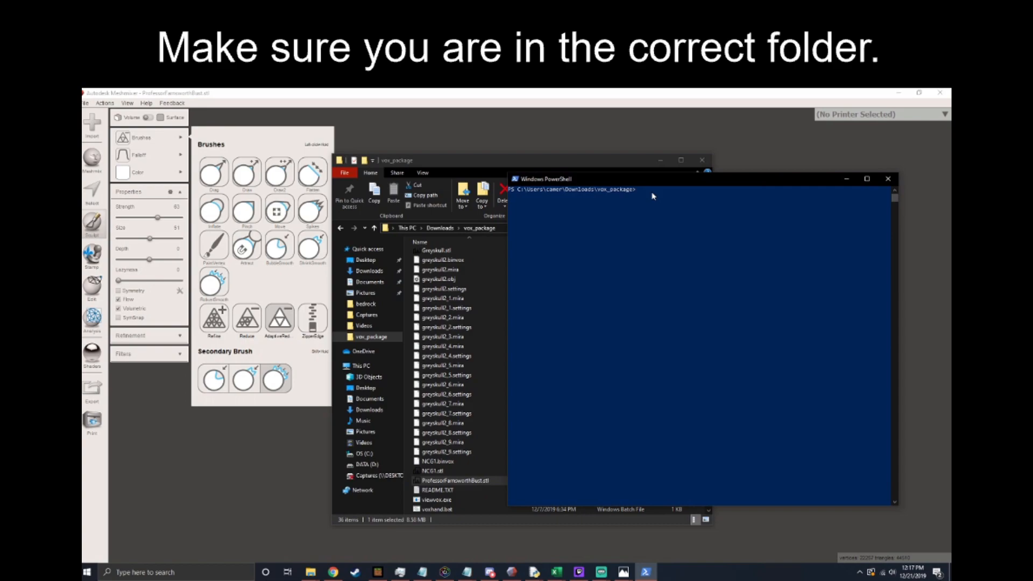
type(".\\binvox.exe")
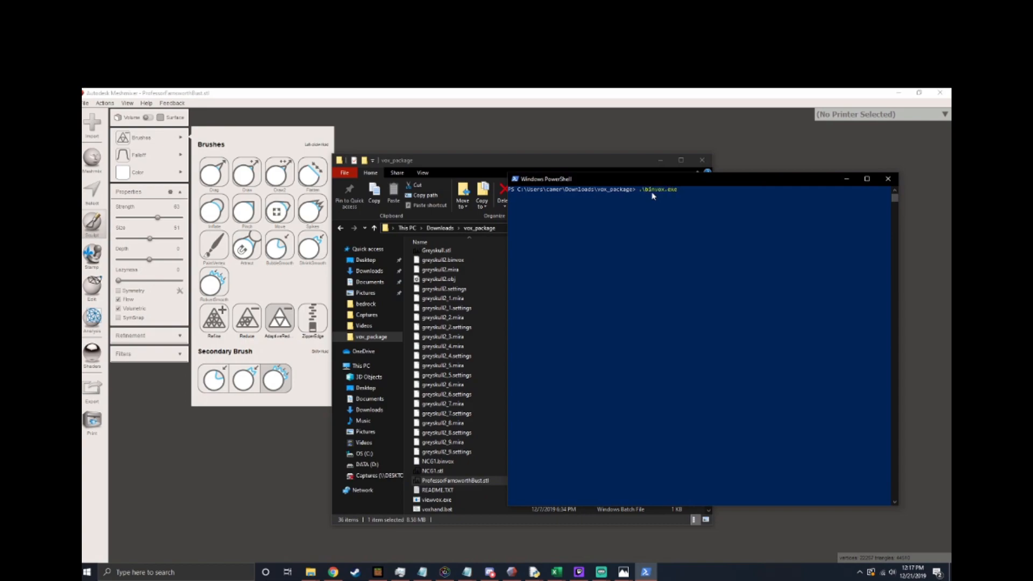
Run .\binvox.exe --help to list the voxelizer's usage and options
type("--help")
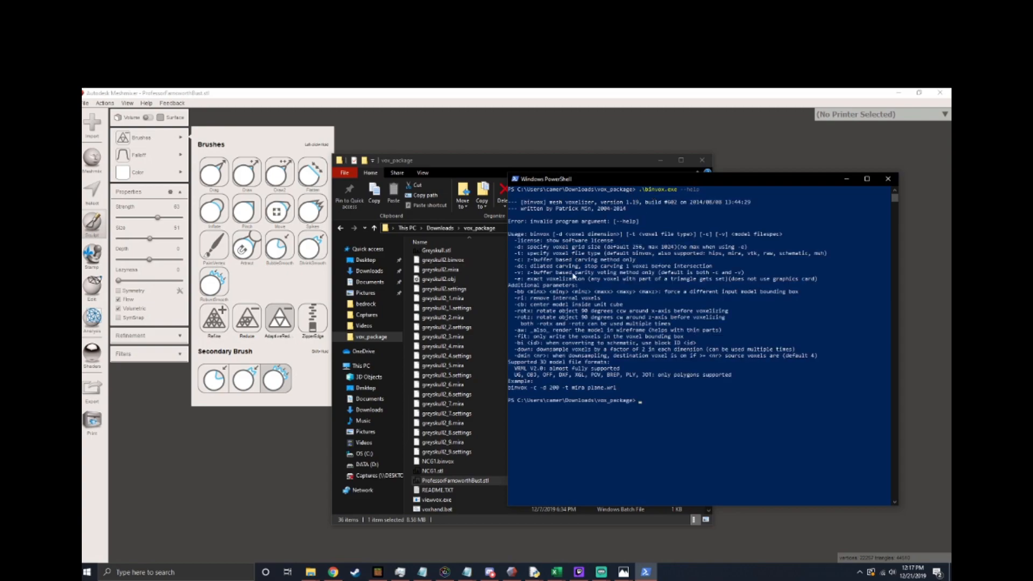
mouse_move(586, 402)
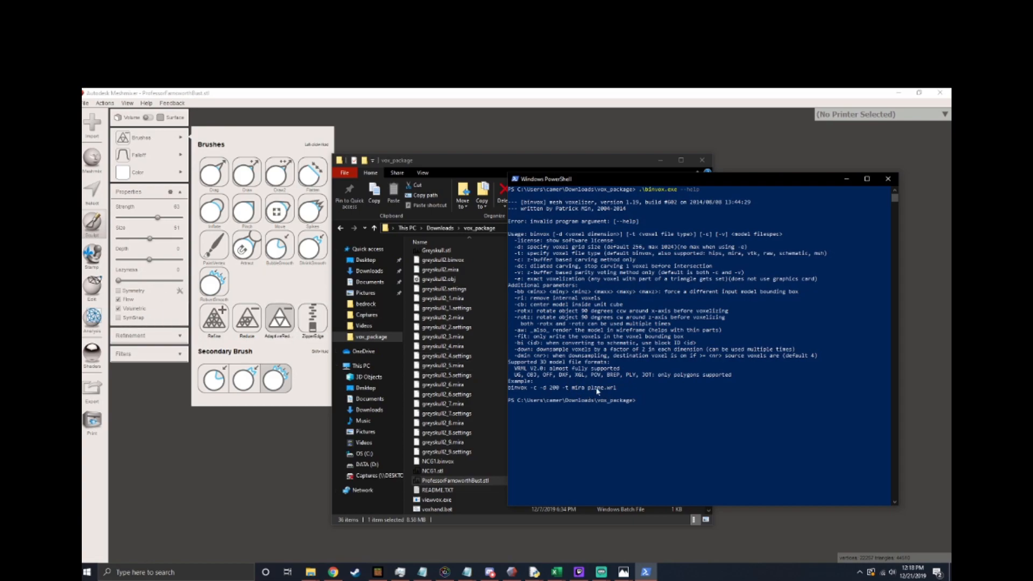
mouse_move(624, 411)
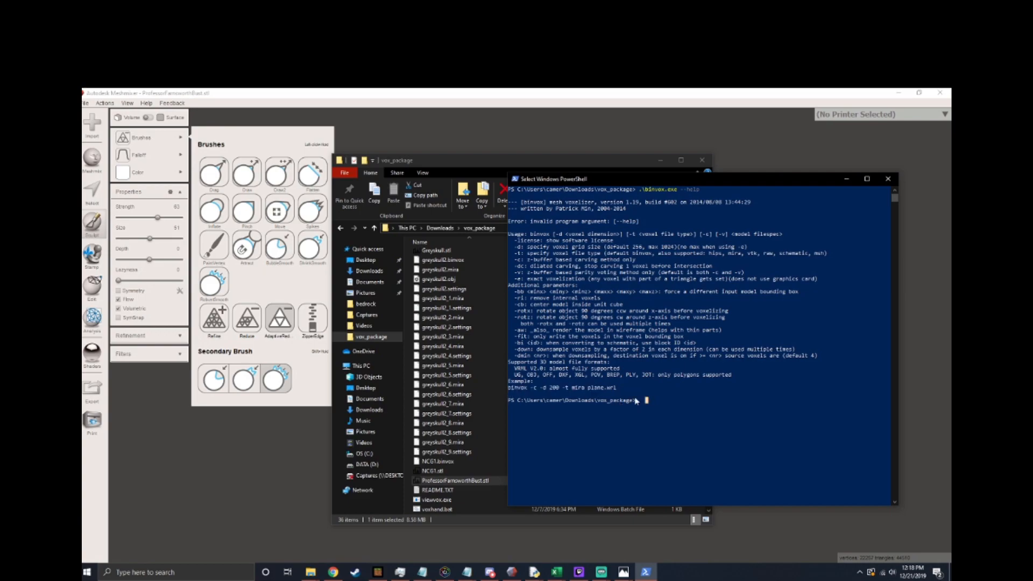
Run .\binvox.exe with mira output on .\Farns.obj, voxelizing at 256 resolution
type(".\\binvox.exe")
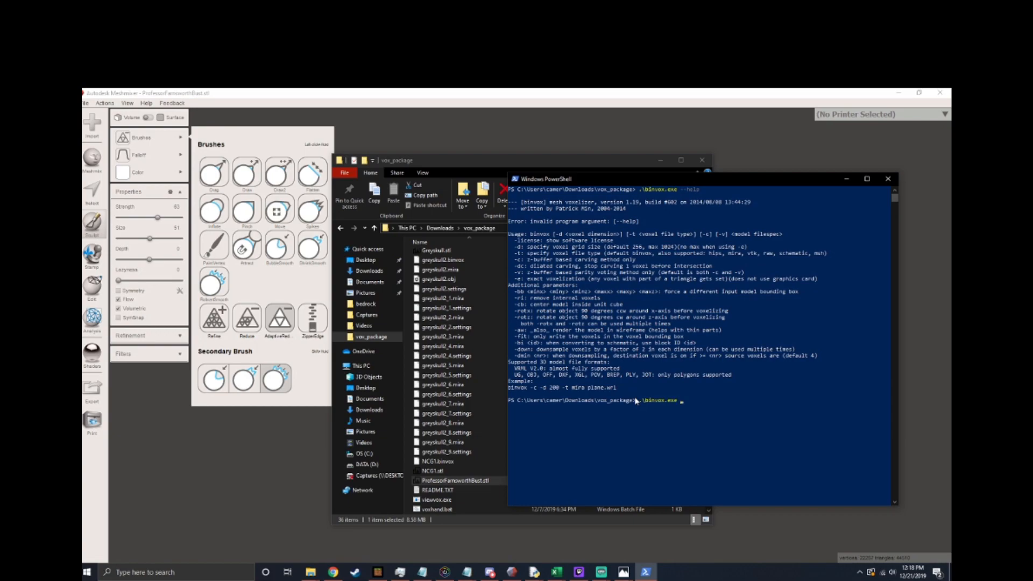
mouse_move(723, 255)
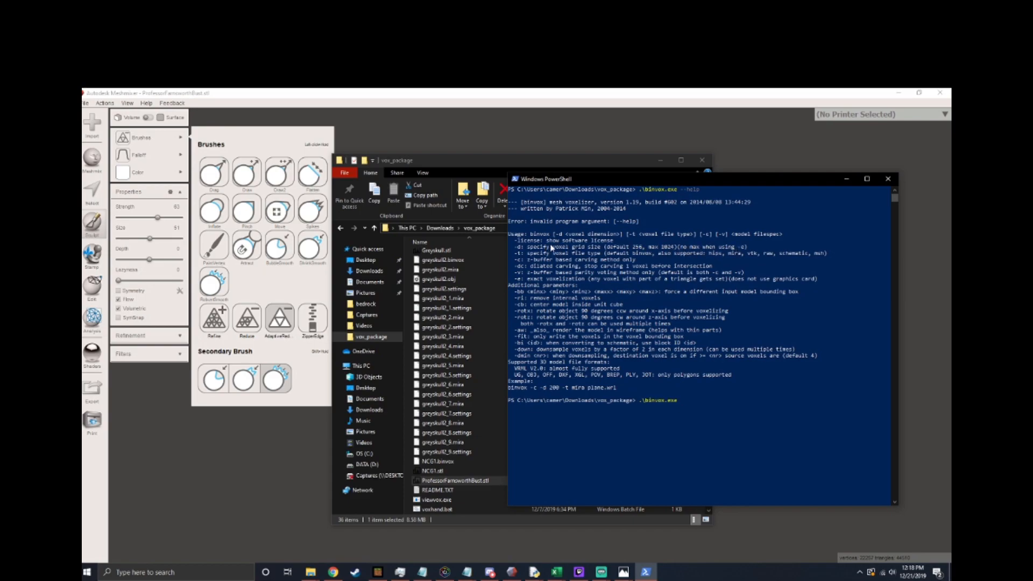
mouse_move(550, 252)
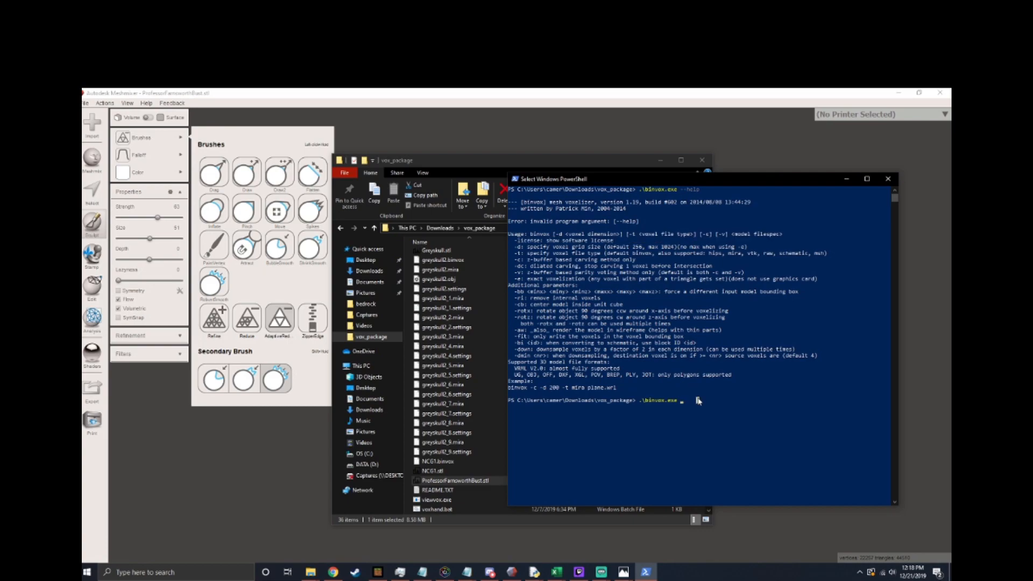
mouse_move(686, 409)
type(" -t mir")
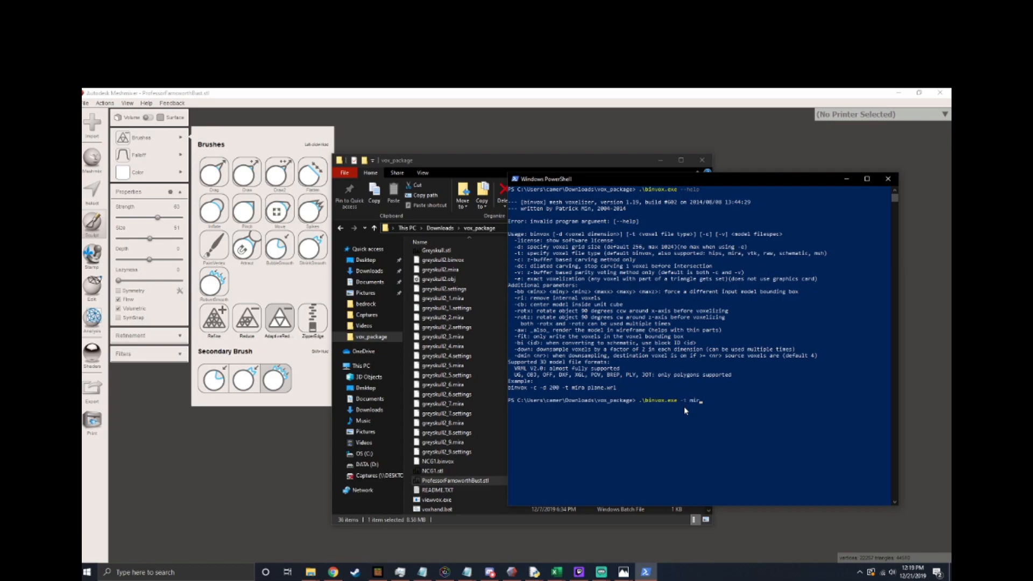
type("a")
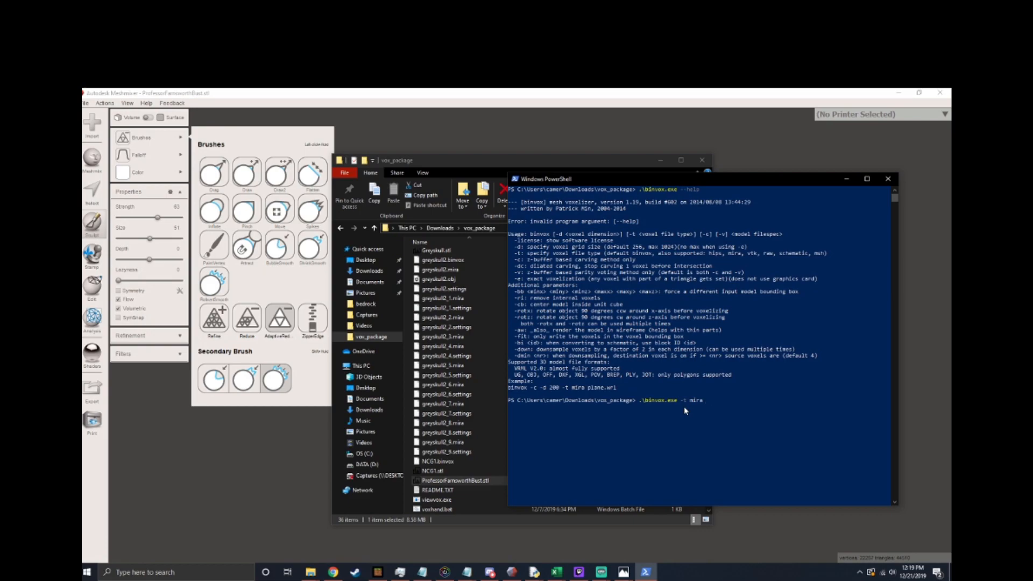
type(".\\Farns.obj")
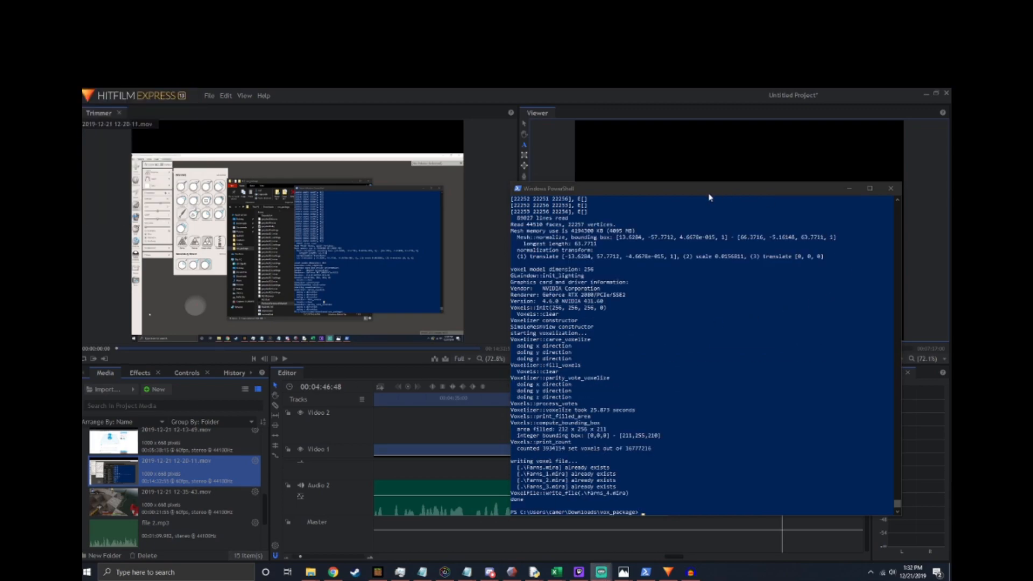
mouse_move(683, 245)
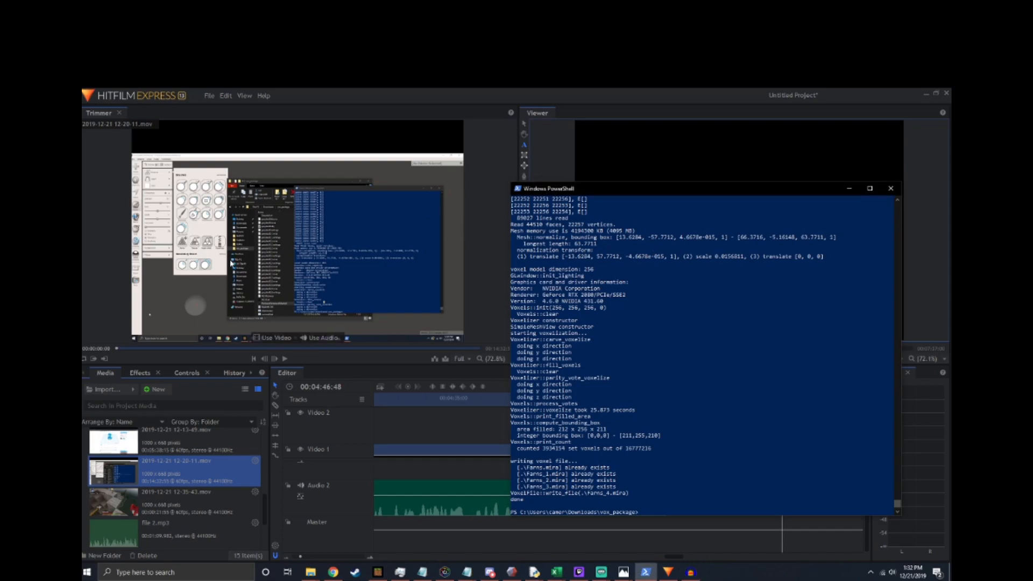
Recall the .\binvox.exe -t mira .\Farns.obj command line for the next run
type(".\\binvox.exe -t mira .\\Farns.obj")
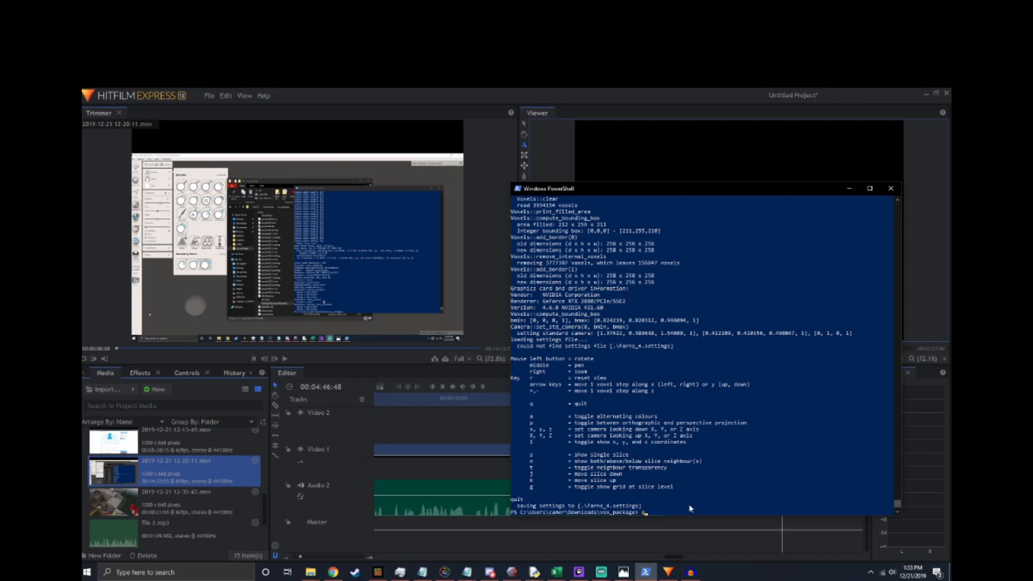
View farms_4.mira with viewvox, then re-voxelize Farns.obj with -rot rotation and -d downsampling
type(".\\viewvox.exe .\\farms_4.mira")
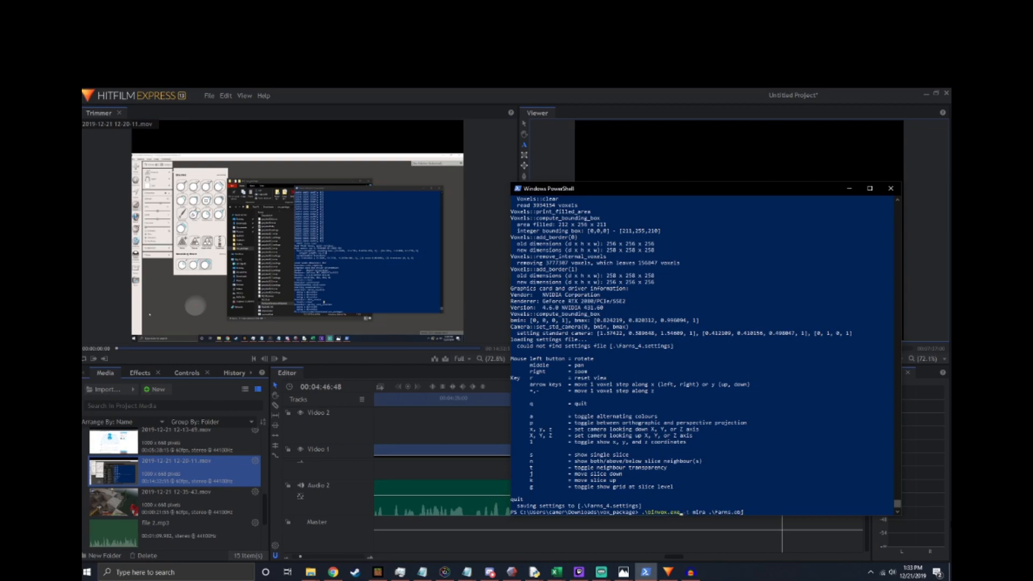
type("-rotx -rotx")
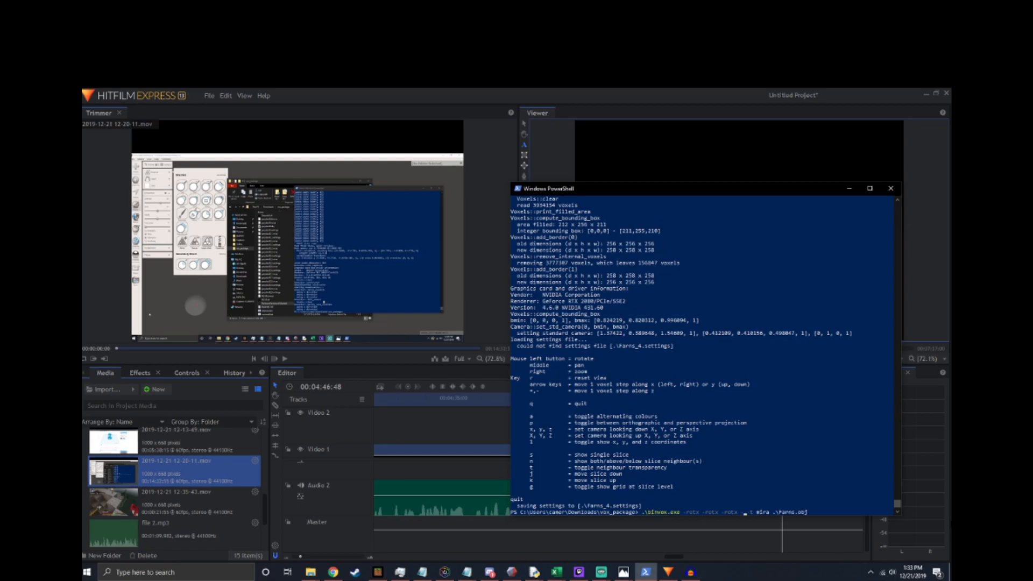
type("-d")
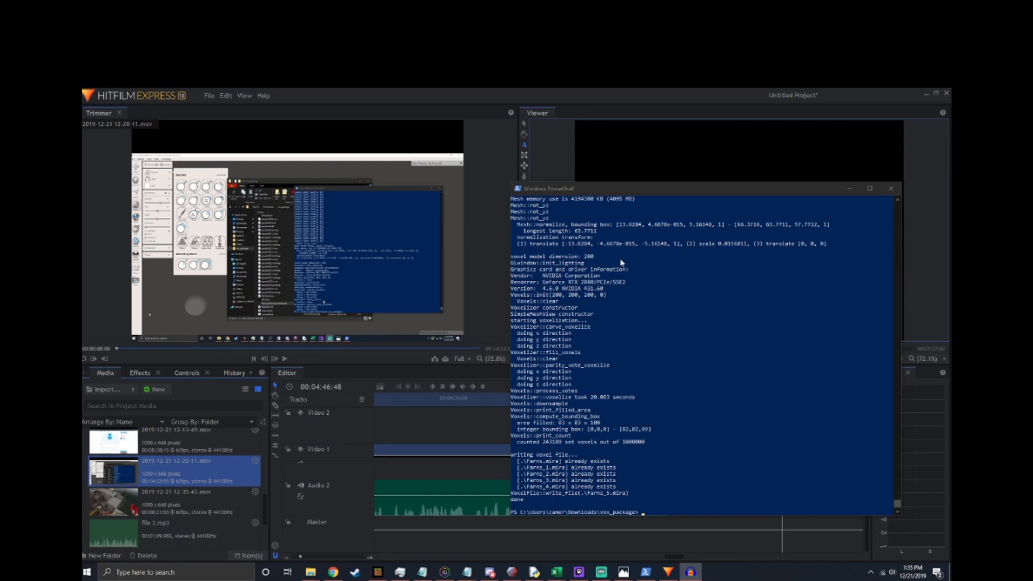
Launch viewvox on the downsampled .mira voxel file from PowerShell
type(".\\viewvox.exe .\\Farns_4.mira")
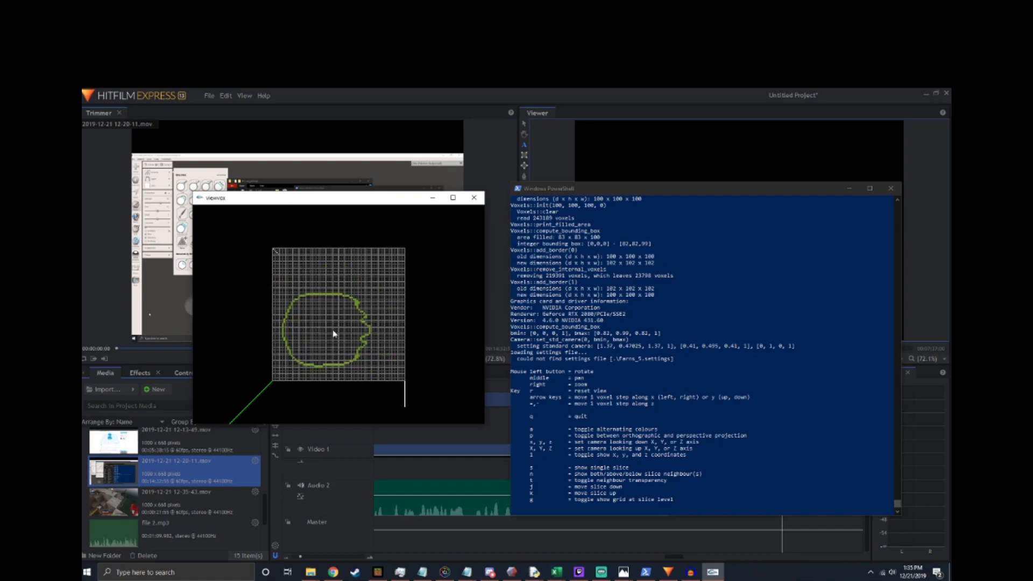
mouse_move(428, 333)
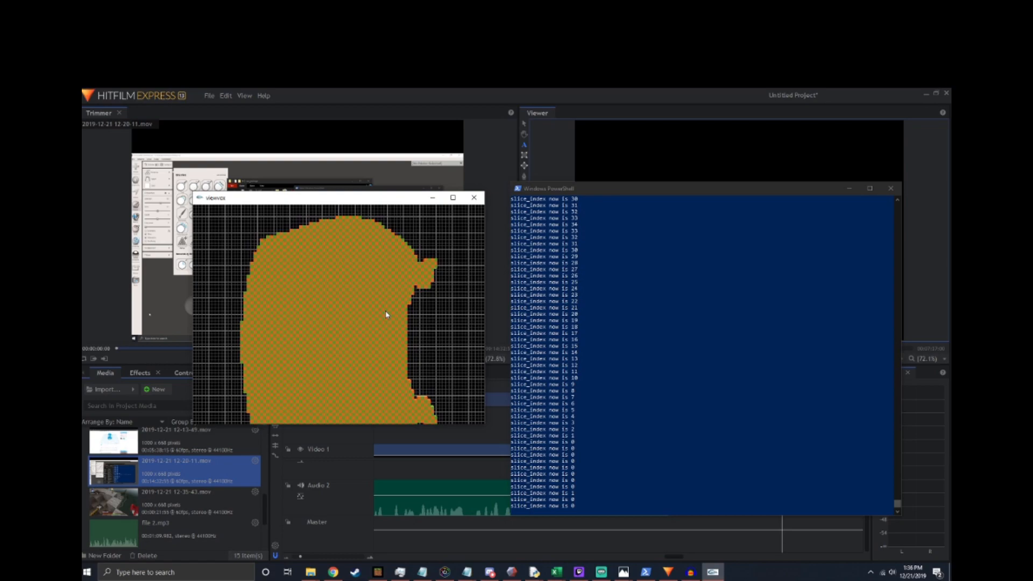
mouse_move(645, 439)
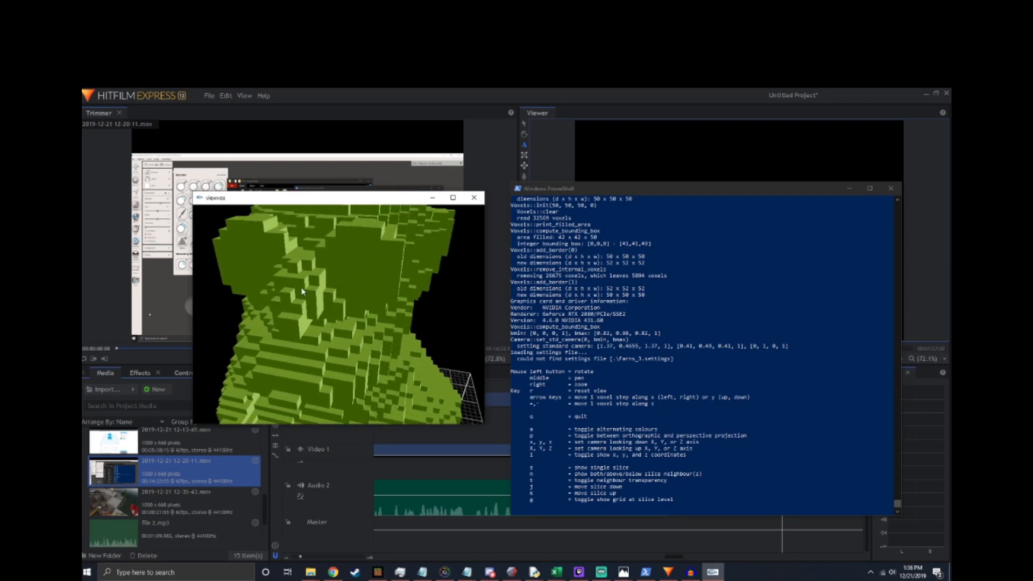
Orbit and zoom around the green blocky bust to inspect its front, sides and layers
left_click_drag(304, 290, 267, 356)
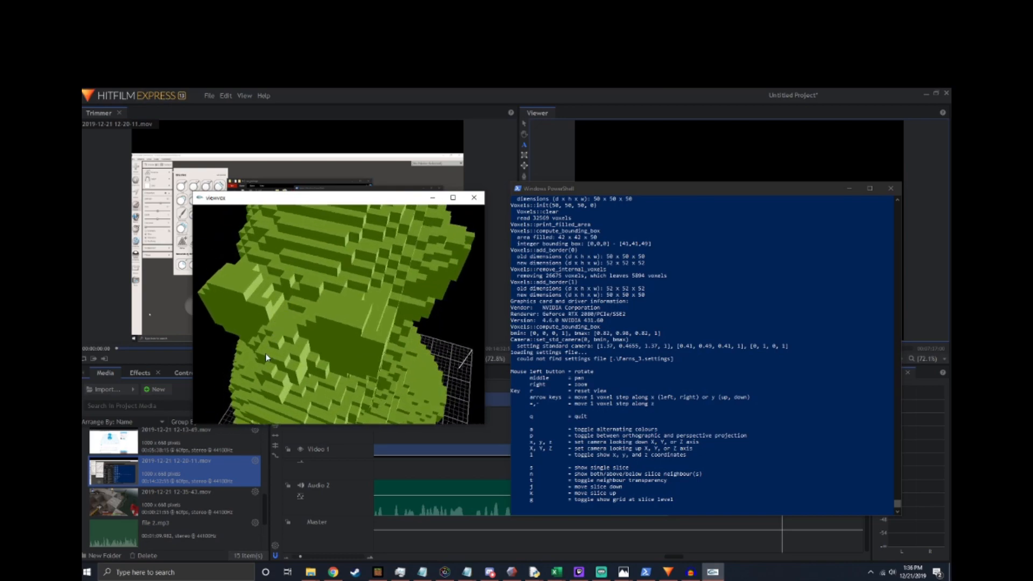
mouse_move(286, 348)
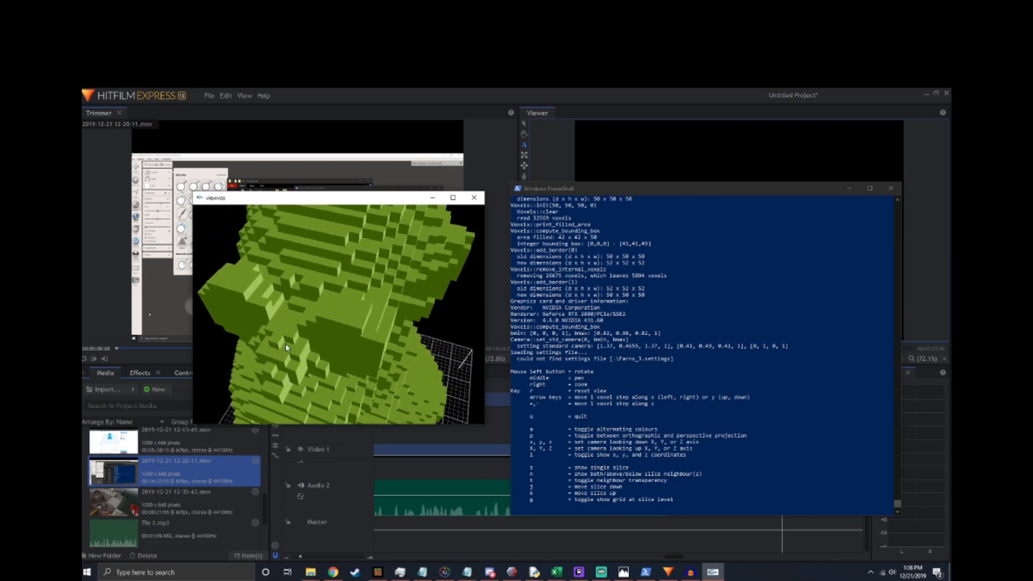
left_click_drag(286, 347, 277, 354)
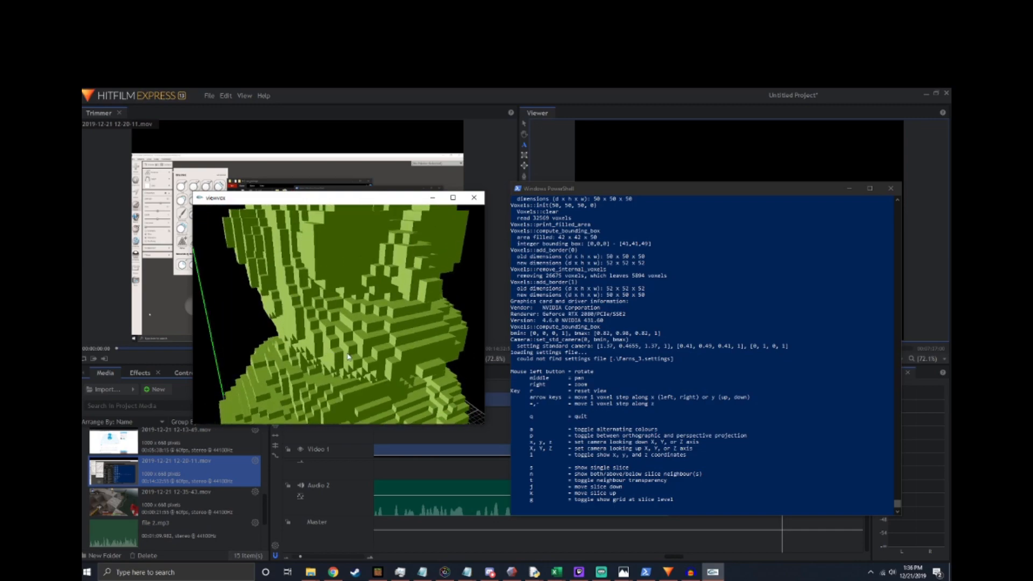
left_click_drag(348, 356, 306, 328)
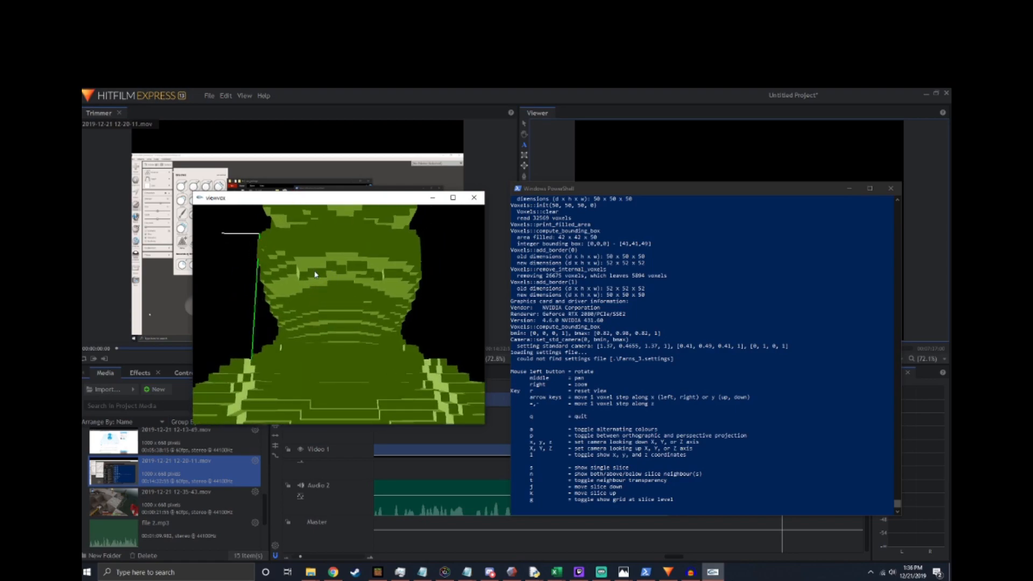
left_click_drag(314, 275, 345, 308)
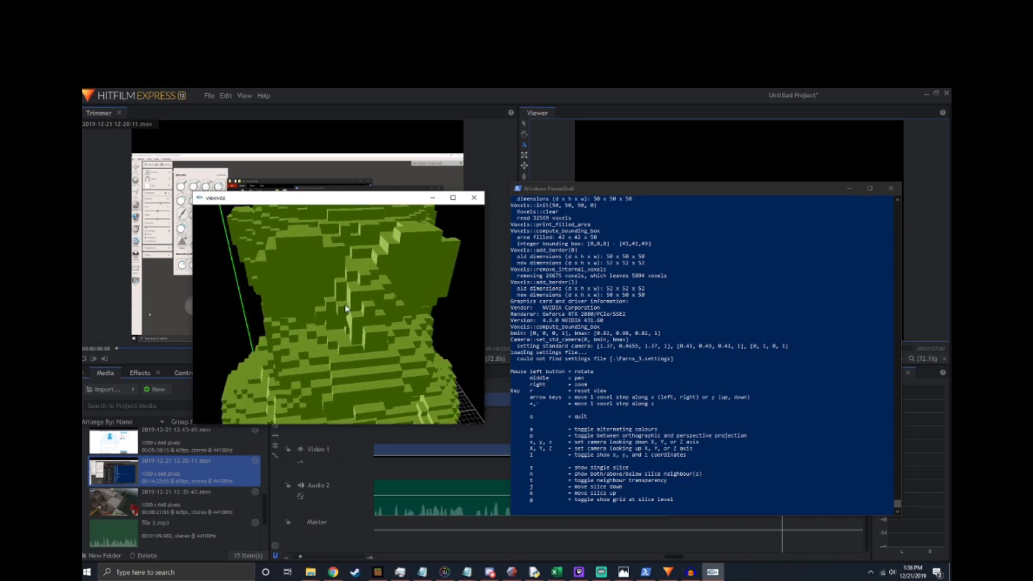
left_click_drag(342, 310, 283, 369)
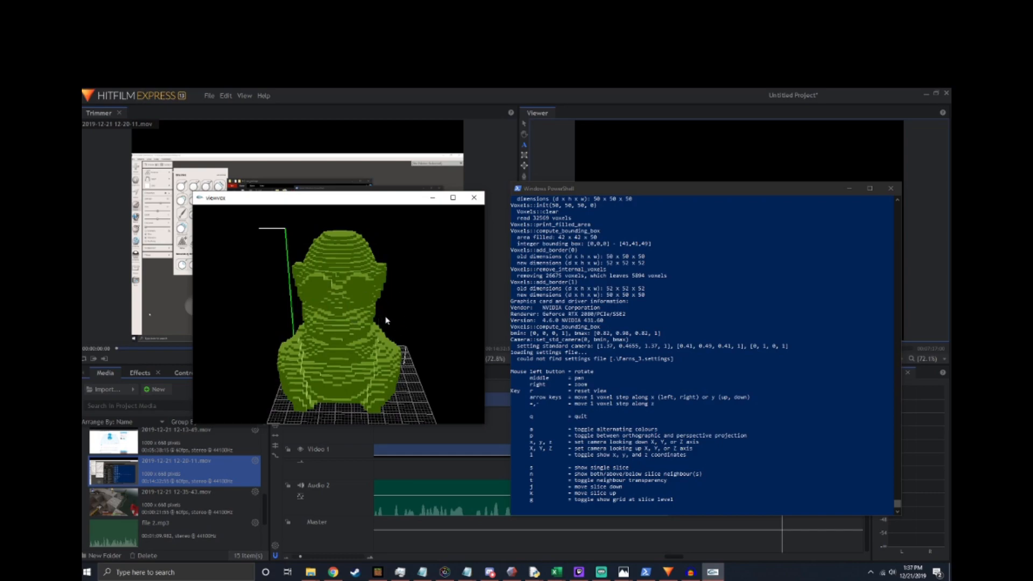
mouse_move(352, 359)
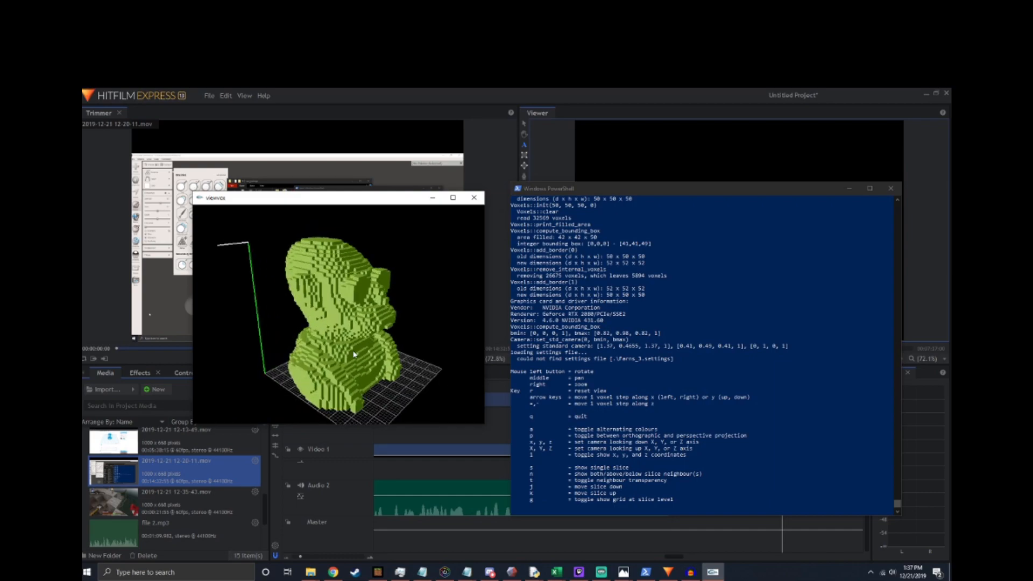
left_click_drag(353, 354, 316, 407)
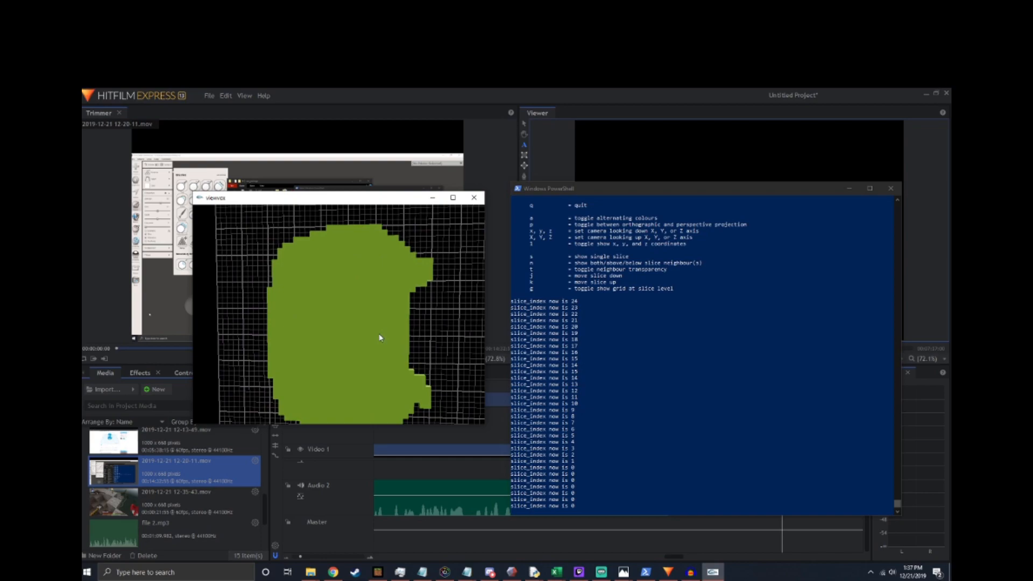
mouse_move(391, 368)
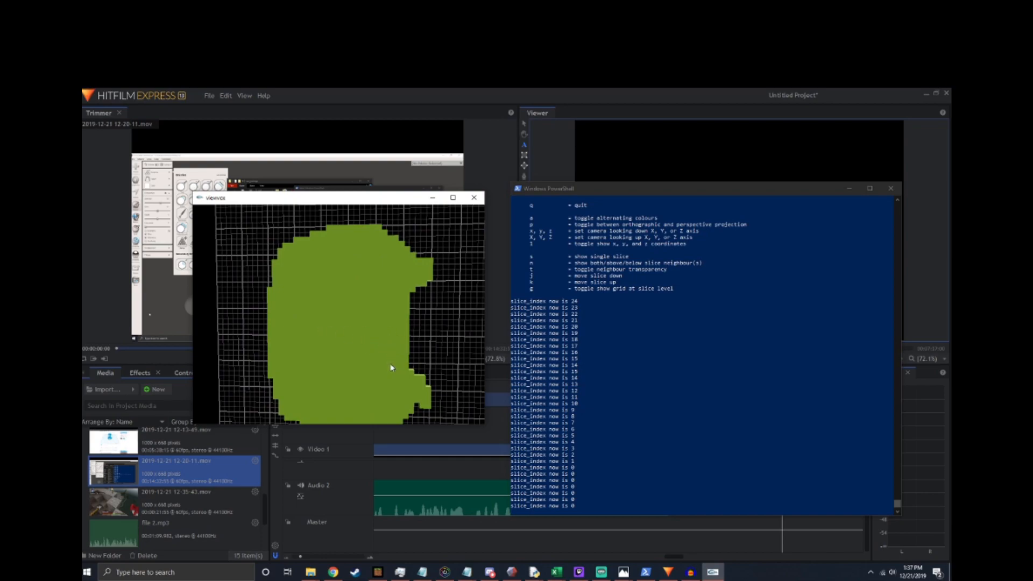
mouse_move(341, 337)
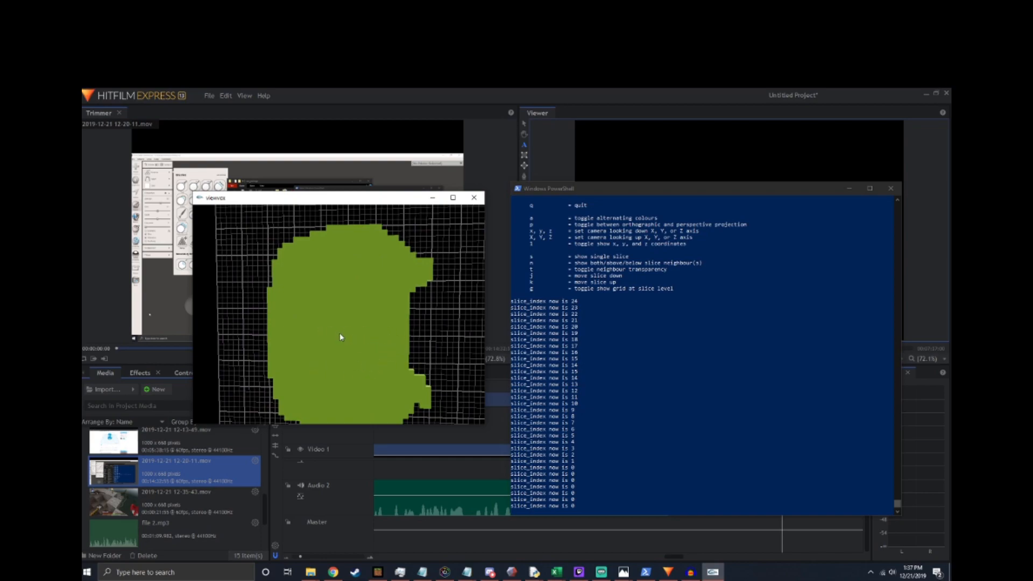